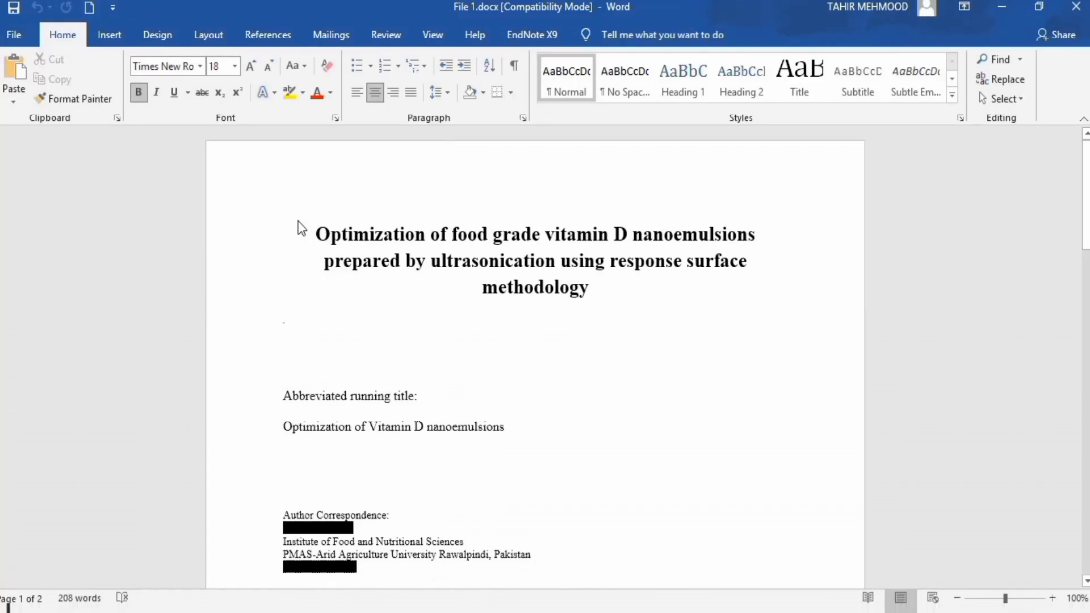
Bring File 2 to the front and scroll through its highlighted ABSTRACT, red bold abstract and keywords
{"action": "left_click", "coordinate": [315, 235]}
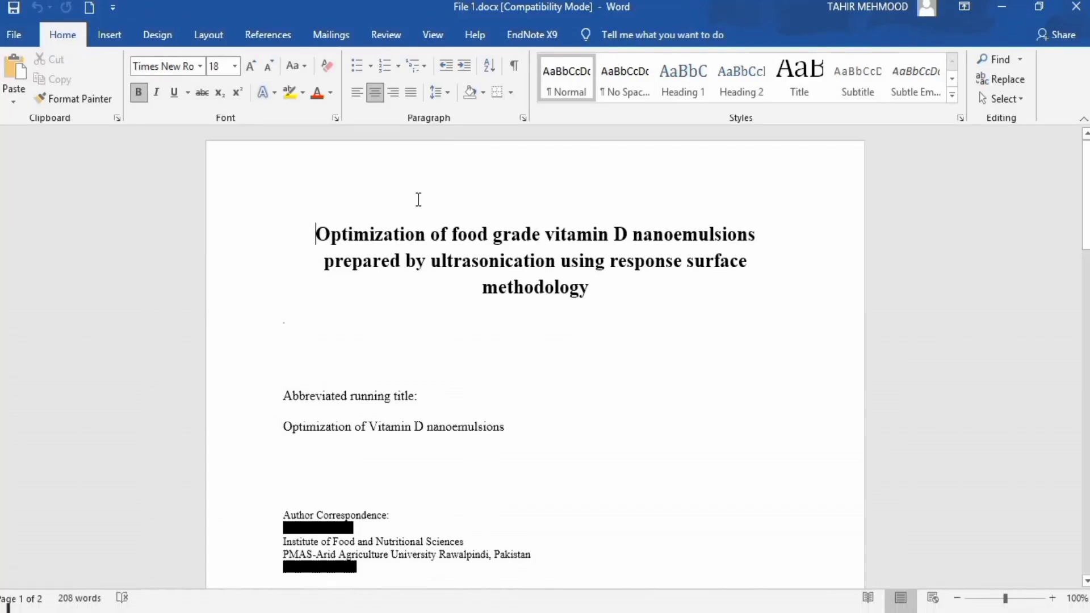
{"action": "mouse_move", "coordinate": [984, 188]}
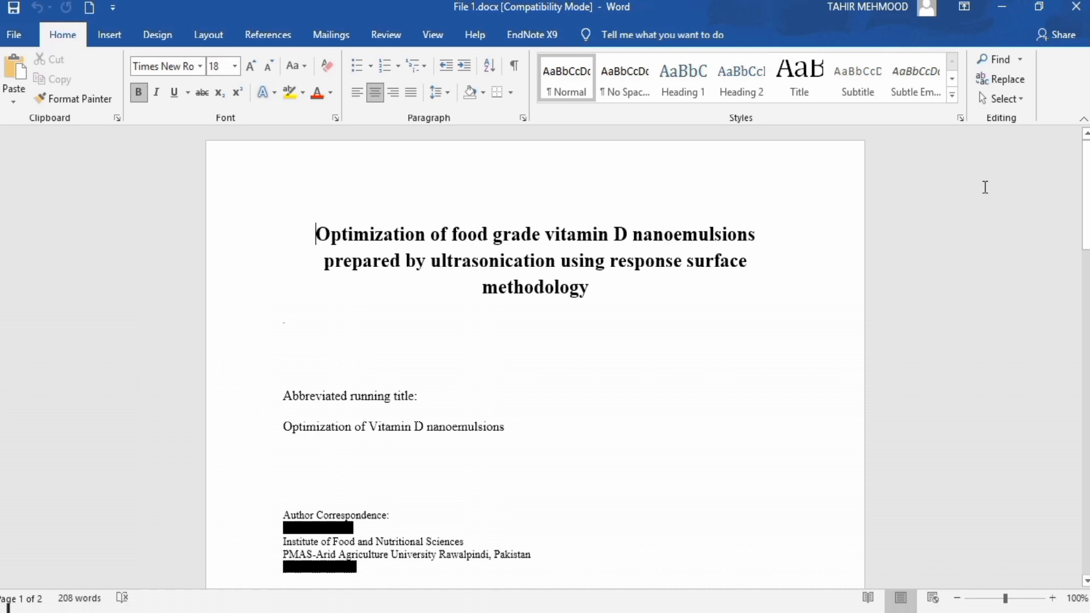
{"action": "scroll", "scroll_direction": "down", "scroll_amount": 3}
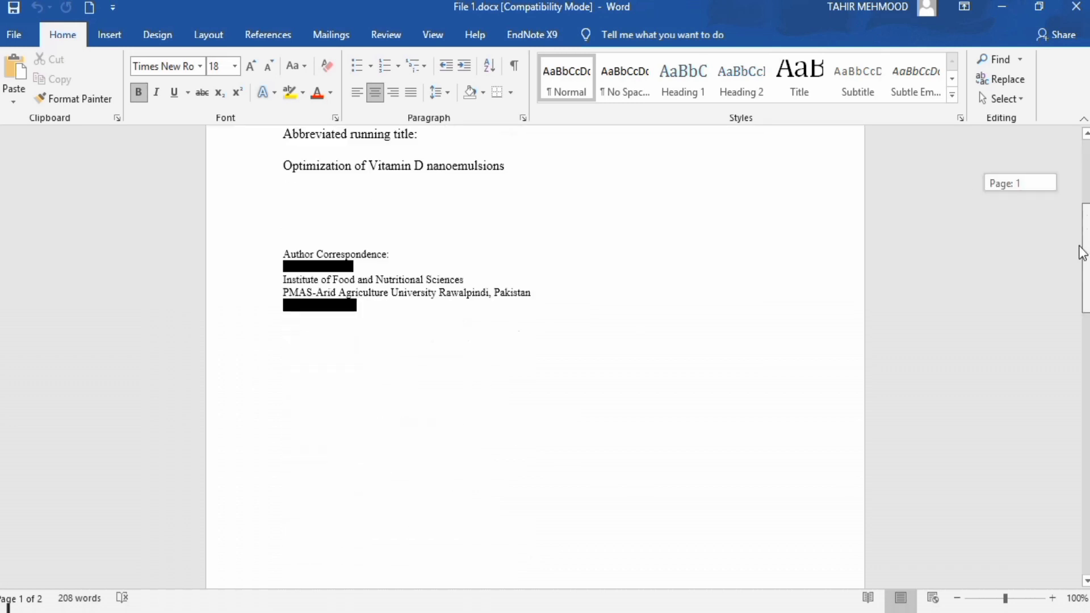
{"action": "scroll", "scroll_direction": "down", "scroll_amount": 3}
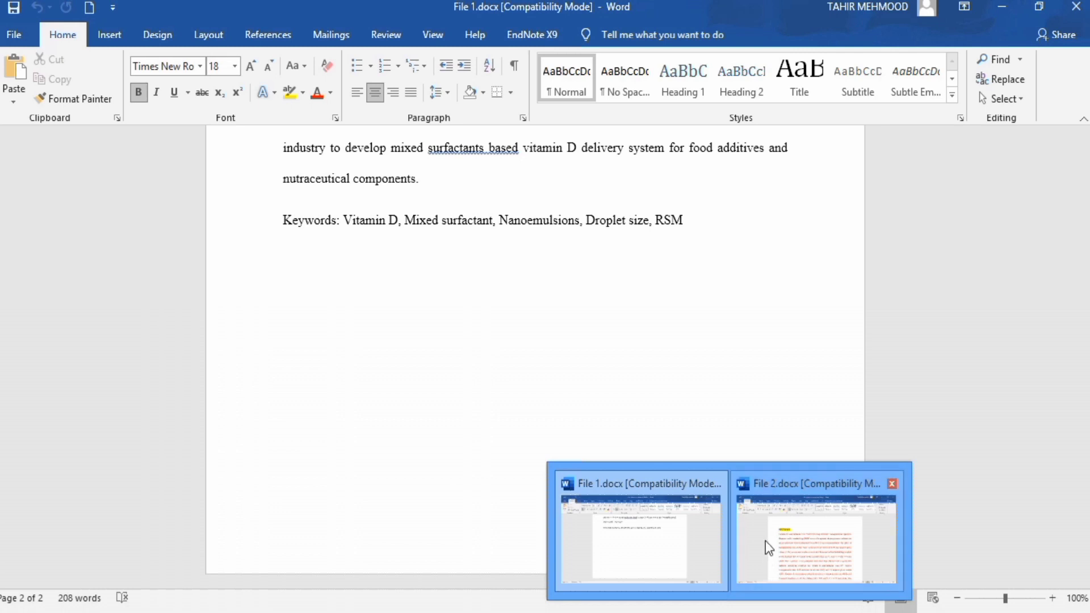
{"action": "left_click", "coordinate": [817, 546]}
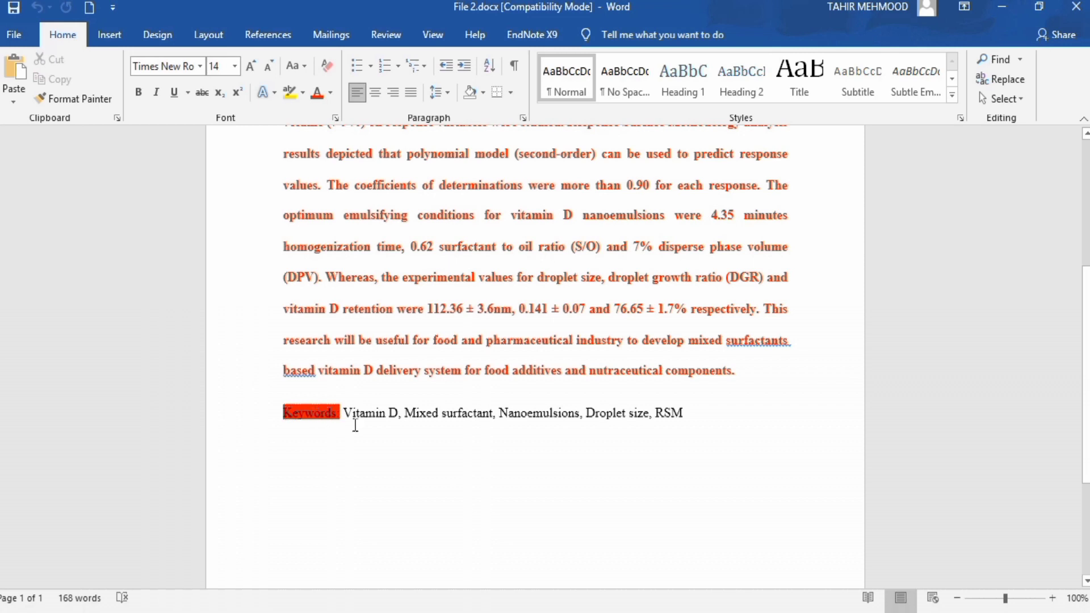
{"action": "mouse_move", "coordinate": [517, 295]}
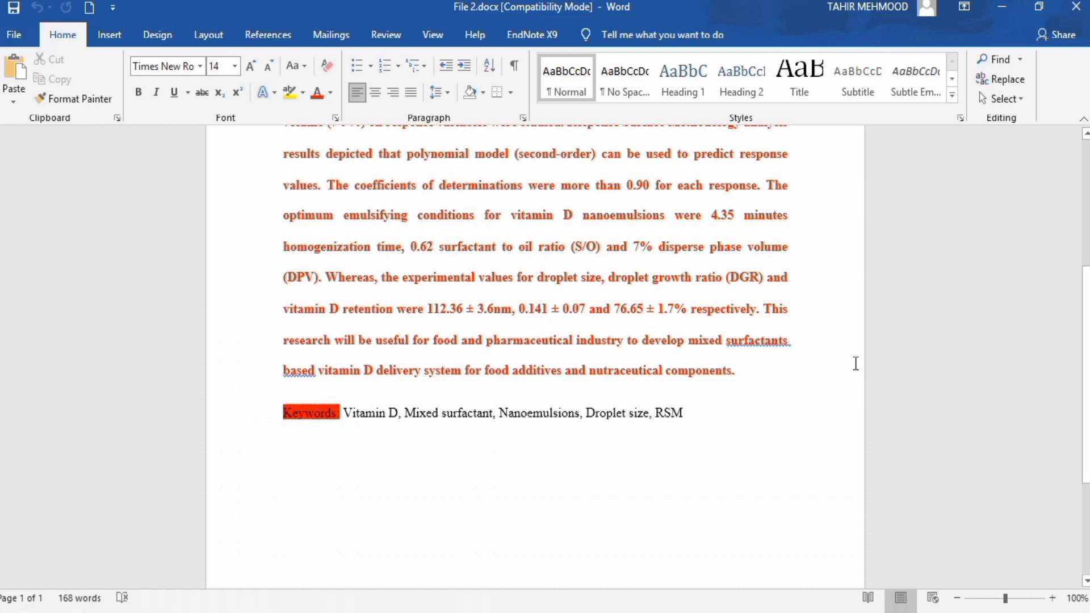
{"action": "mouse_move", "coordinate": [1084, 322]}
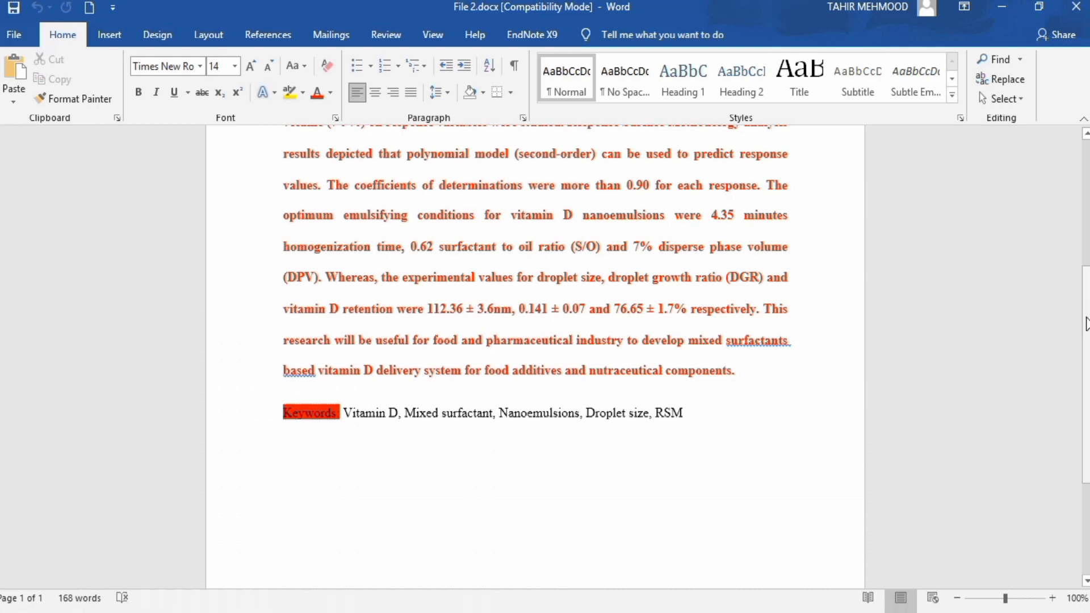
{"action": "scroll", "scroll_direction": "up", "scroll_amount": 3}
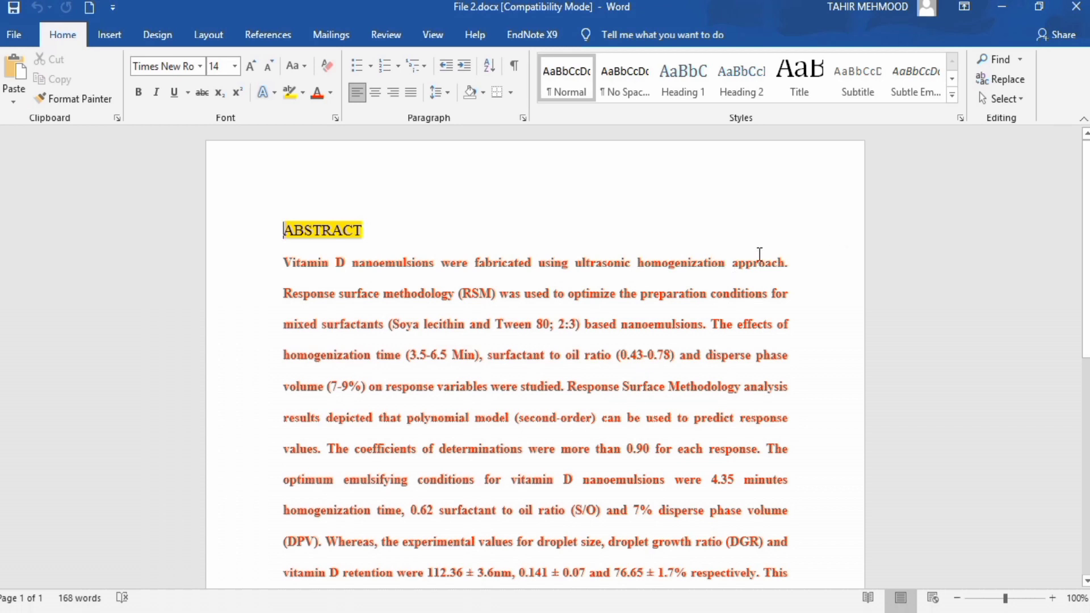
{"action": "mouse_move", "coordinate": [1076, 7]}
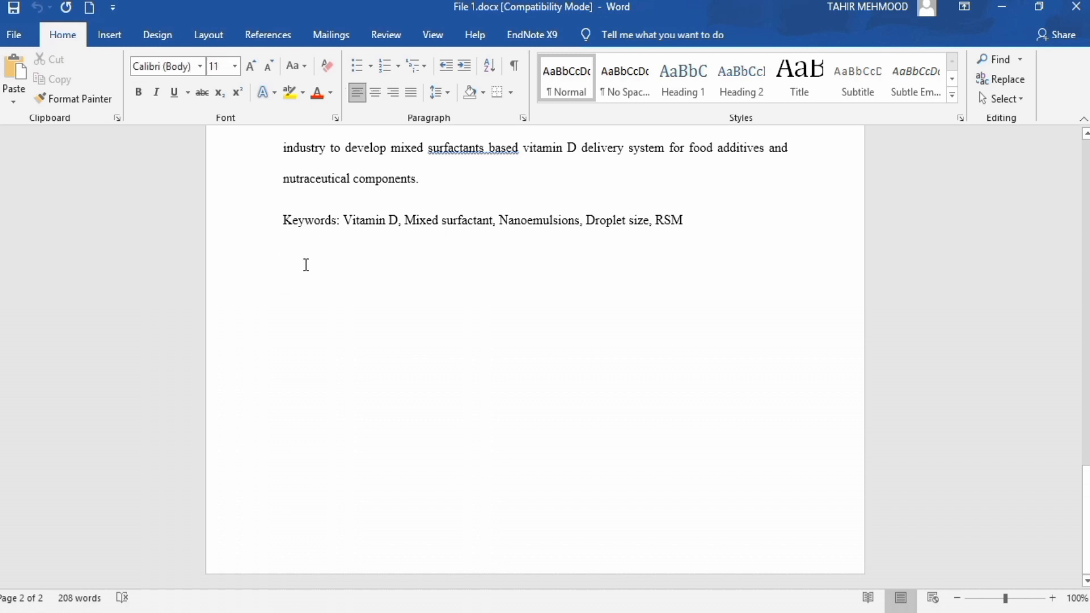
{"action": "mouse_move", "coordinate": [123, 170]}
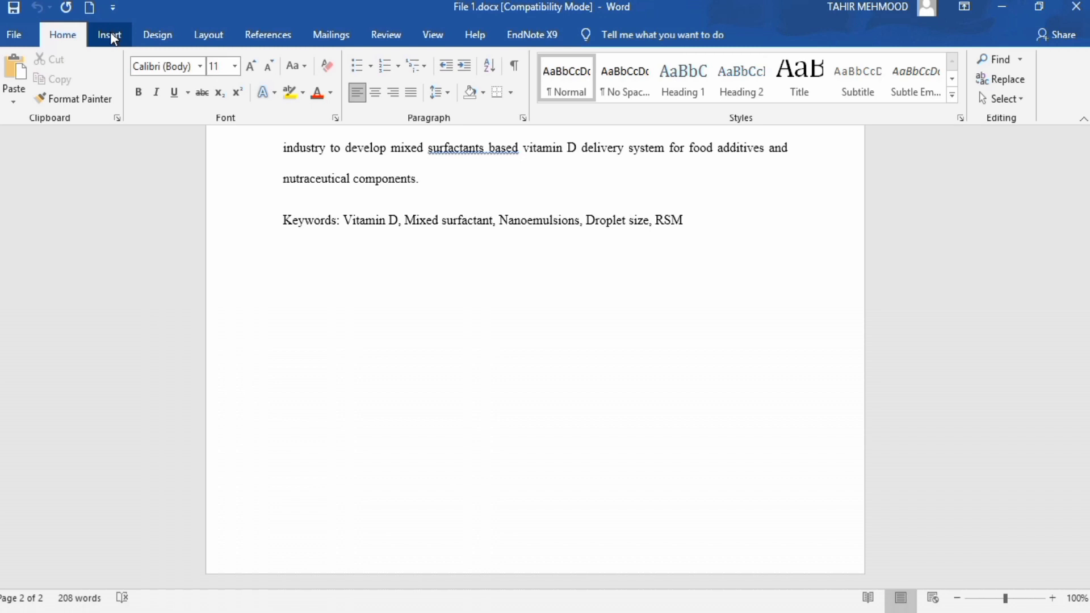
Return to File 1 at the line after its keywords and show the Insert tab
{"action": "left_click", "coordinate": [108, 35]}
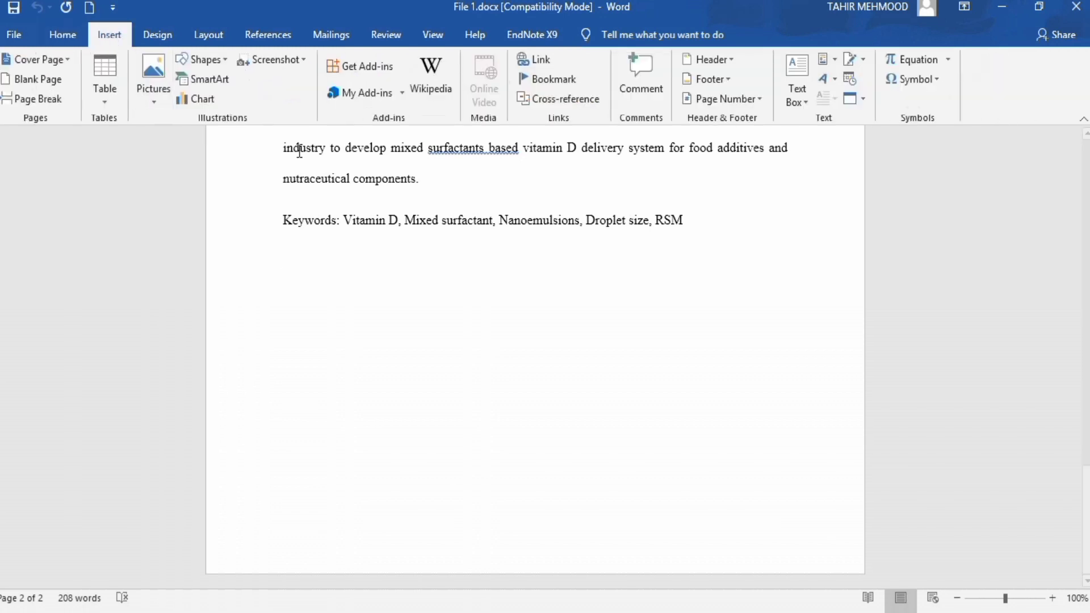
{"action": "mouse_move", "coordinate": [823, 126]}
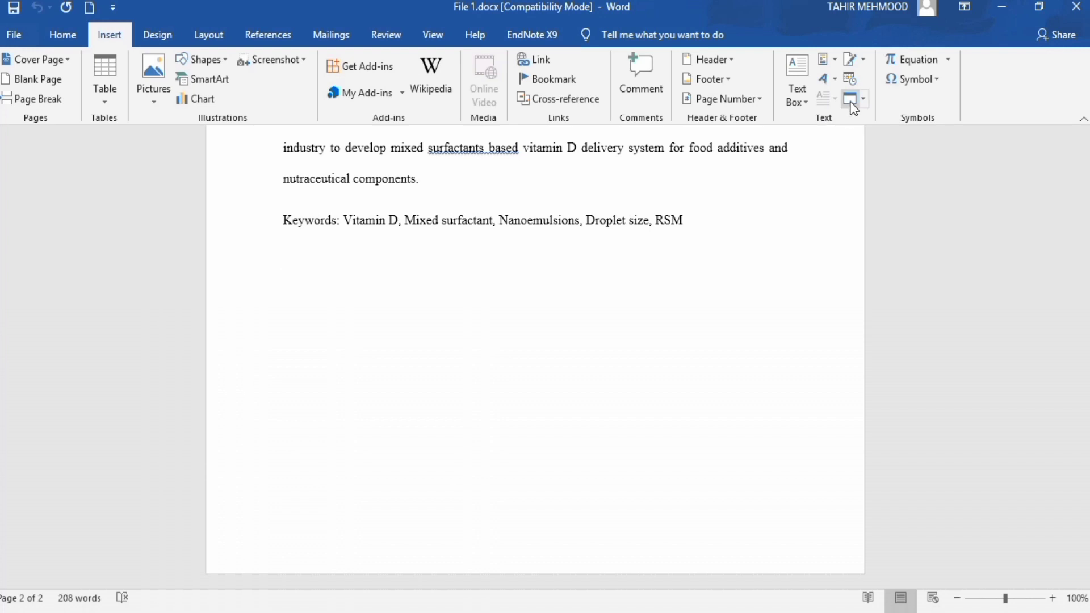
{"action": "mouse_move", "coordinate": [849, 97]}
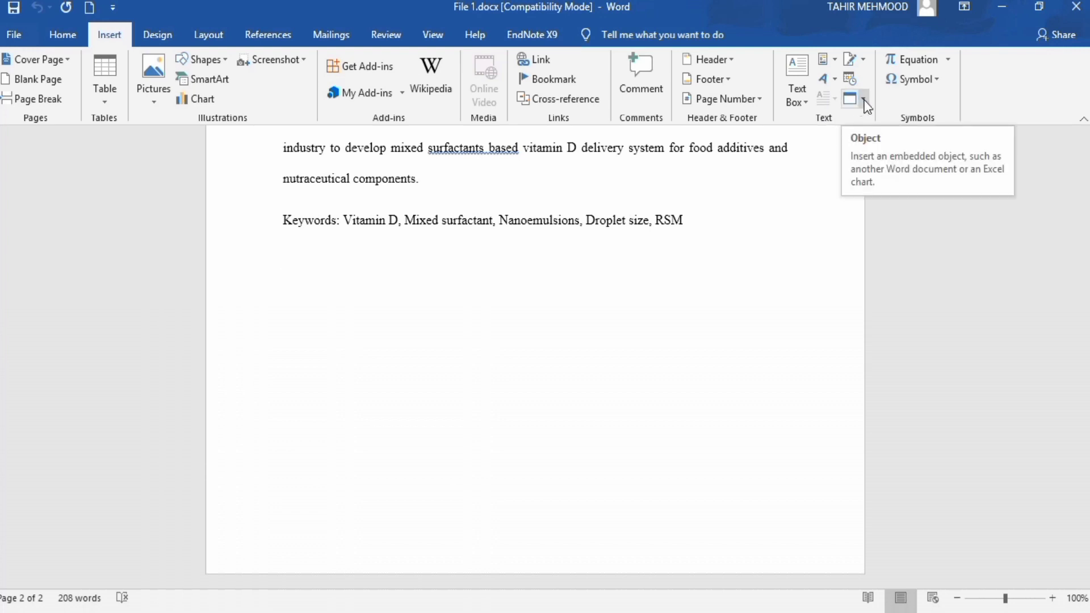
Choose Text from File under the Object dropdown to open the Insert File dialog
{"action": "left_click", "coordinate": [864, 99]}
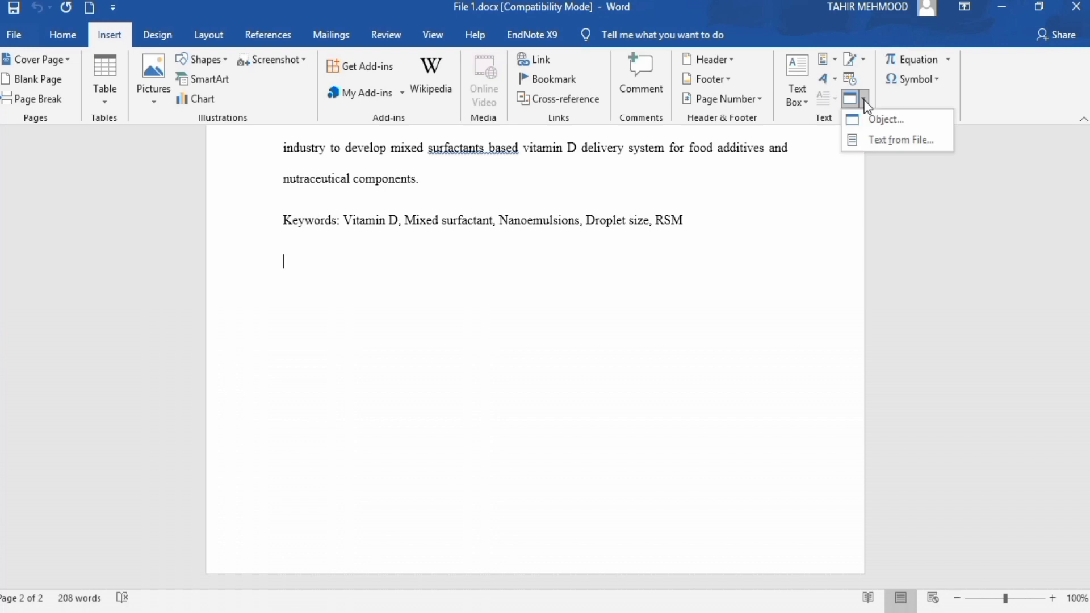
{"action": "mouse_move", "coordinate": [901, 139]}
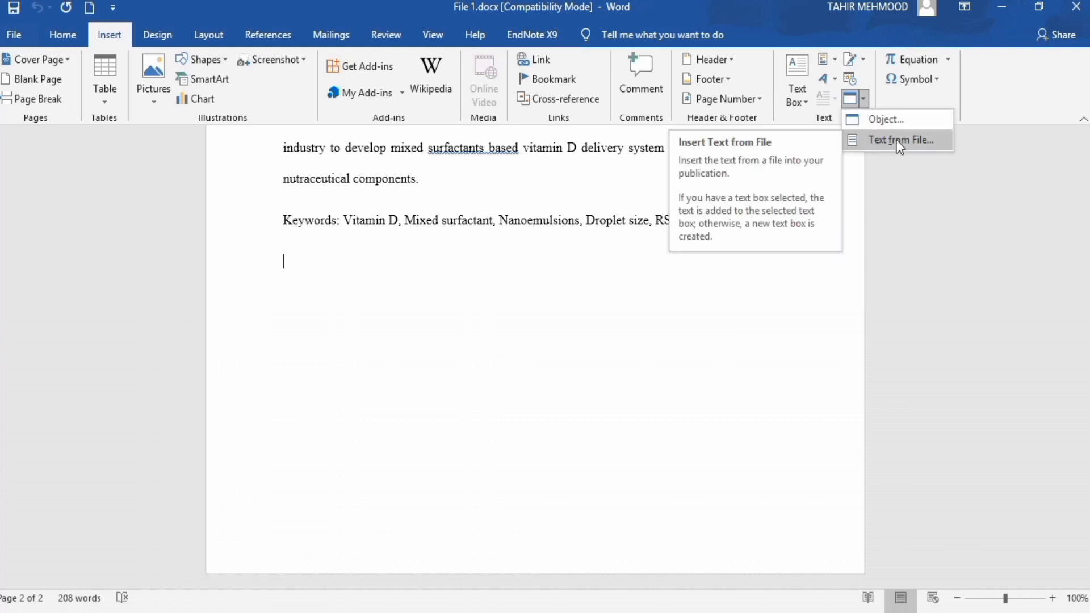
{"action": "left_click", "coordinate": [904, 139]}
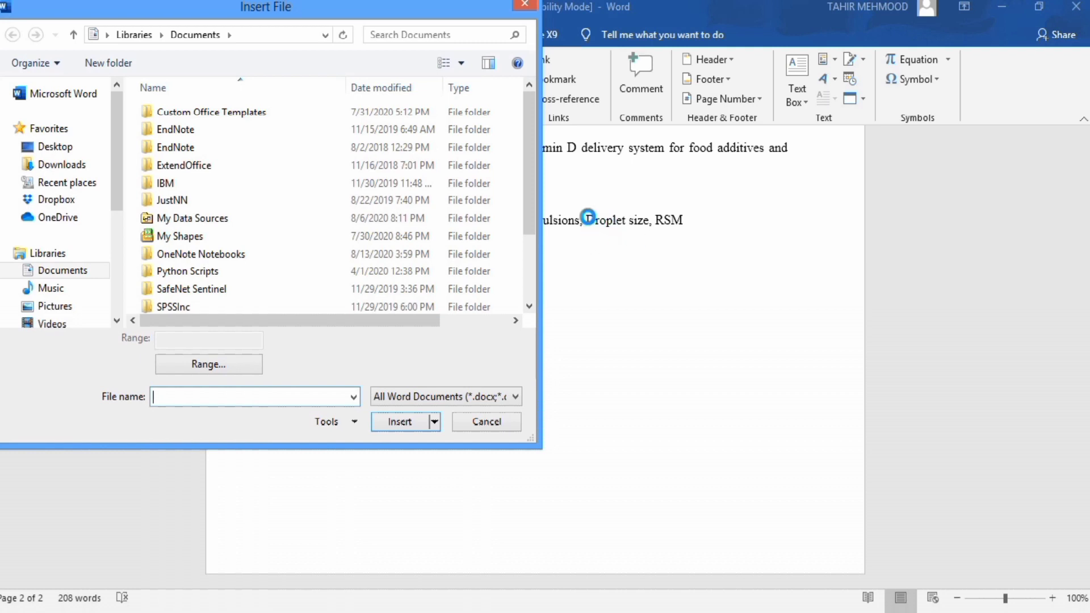
Browse to Desktop > YouTube Tutorial and select File 2.docx for insertion
{"action": "left_click", "coordinate": [175, 147]}
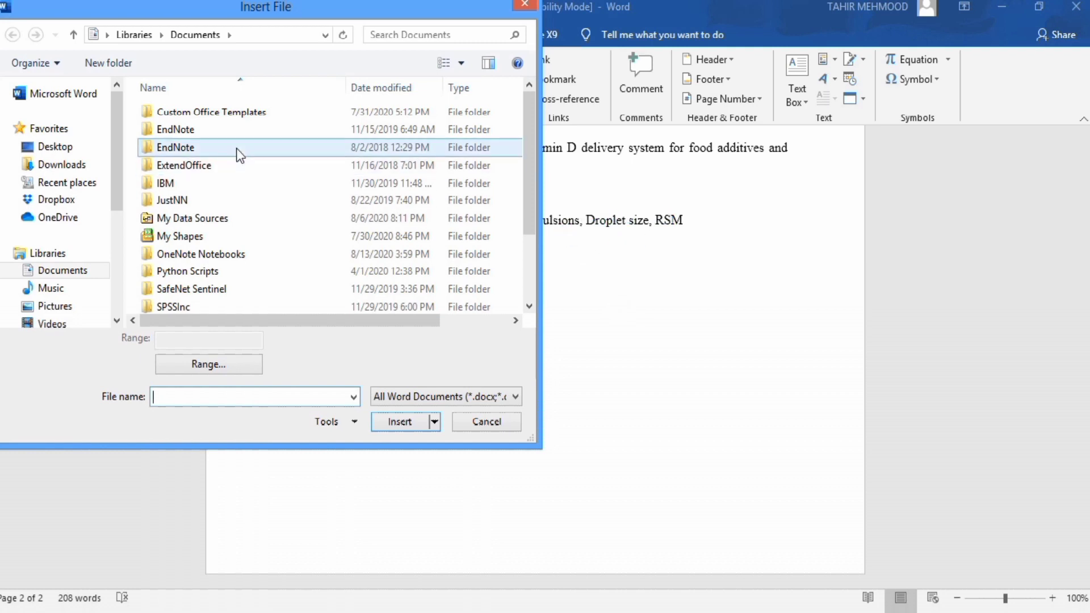
{"action": "left_click", "coordinate": [55, 146]}
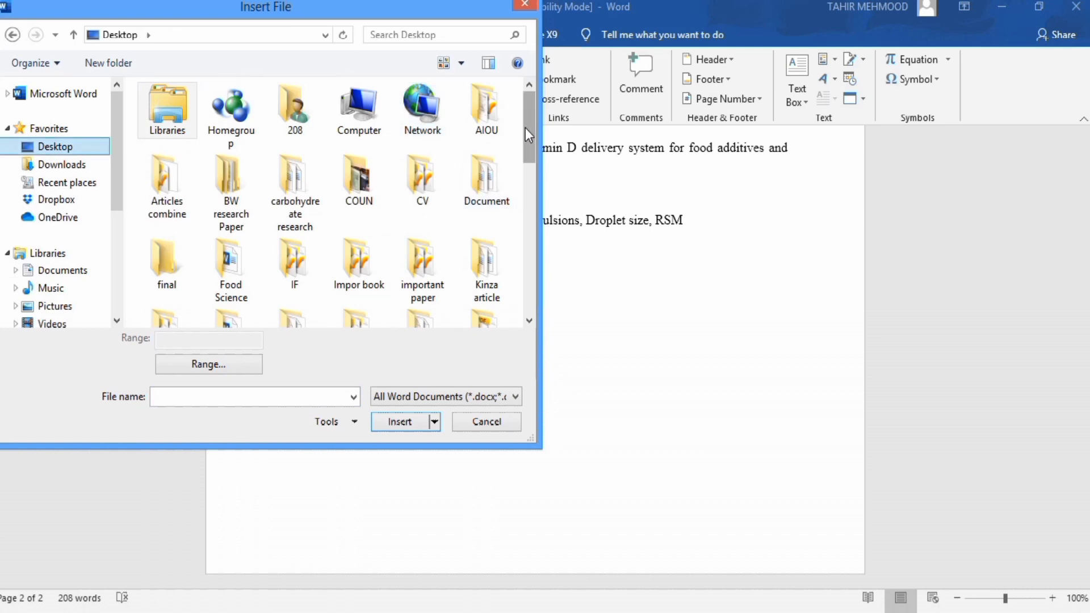
{"action": "scroll", "scroll_direction": "down", "scroll_amount": 3}
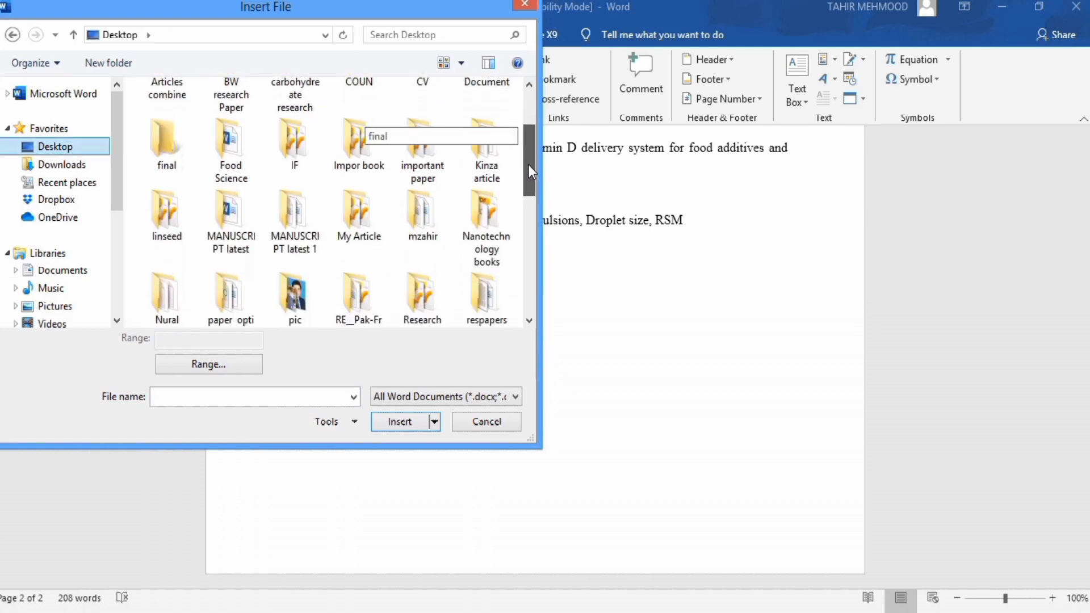
{"action": "scroll", "scroll_direction": "down", "scroll_amount": 3}
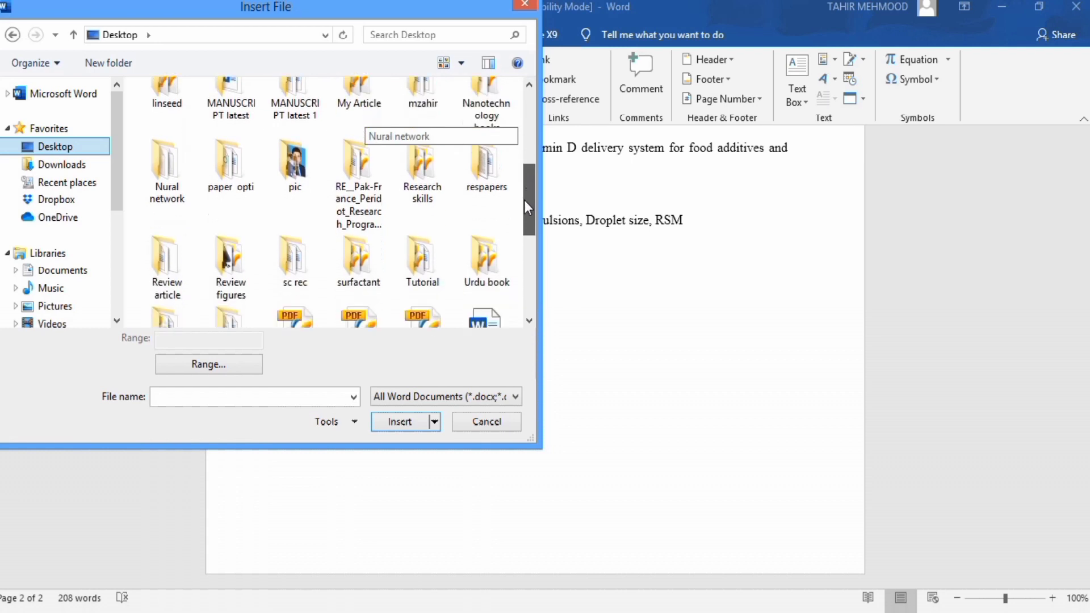
{"action": "scroll", "scroll_direction": "down", "scroll_amount": 3}
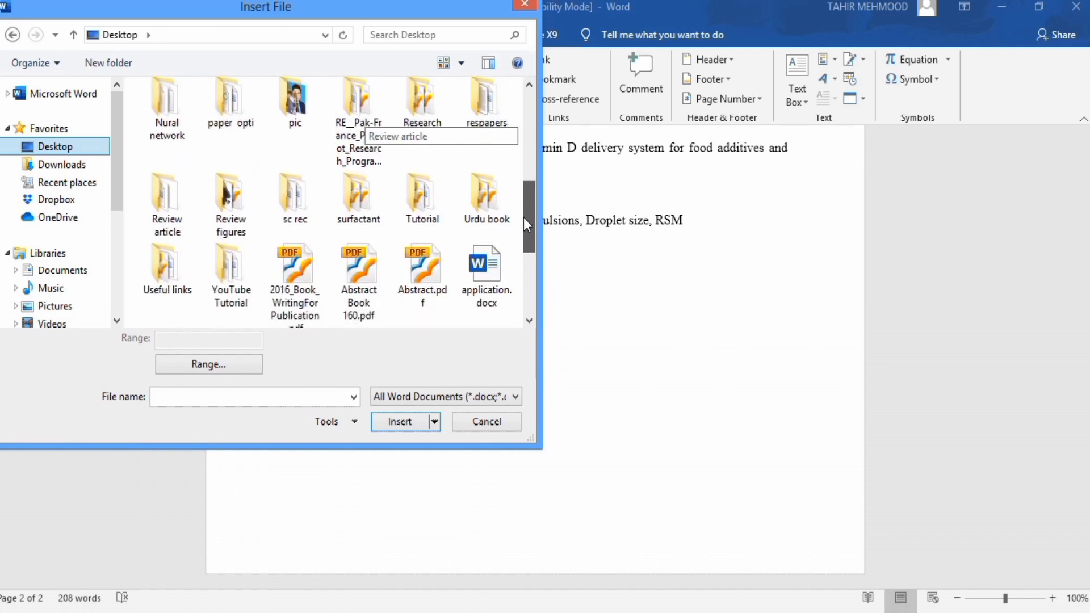
{"action": "scroll", "scroll_direction": "down", "scroll_amount": 3}
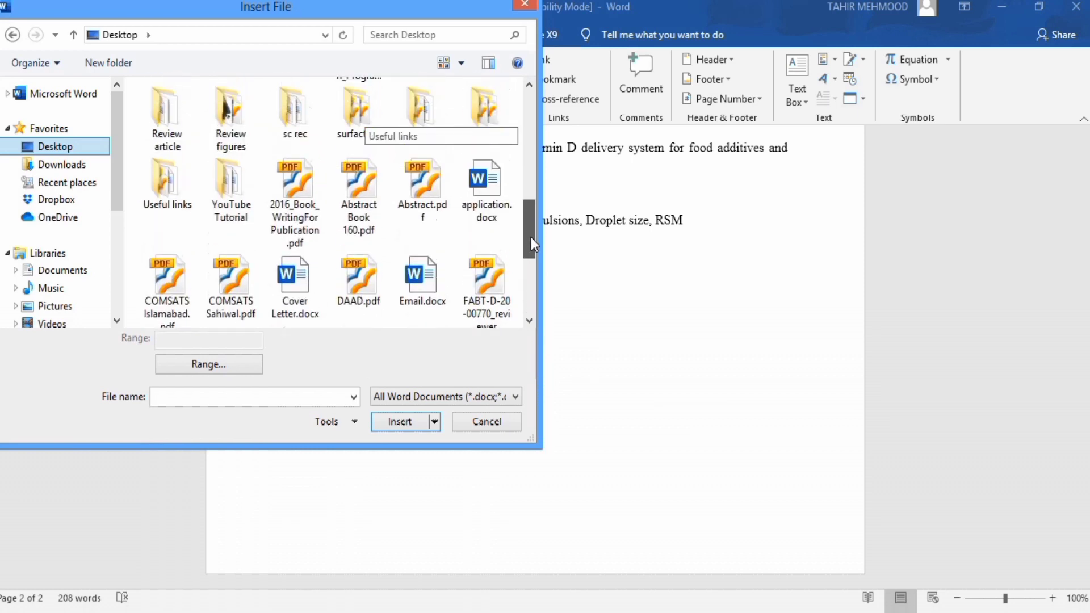
{"action": "double_click", "coordinate": [231, 183]}
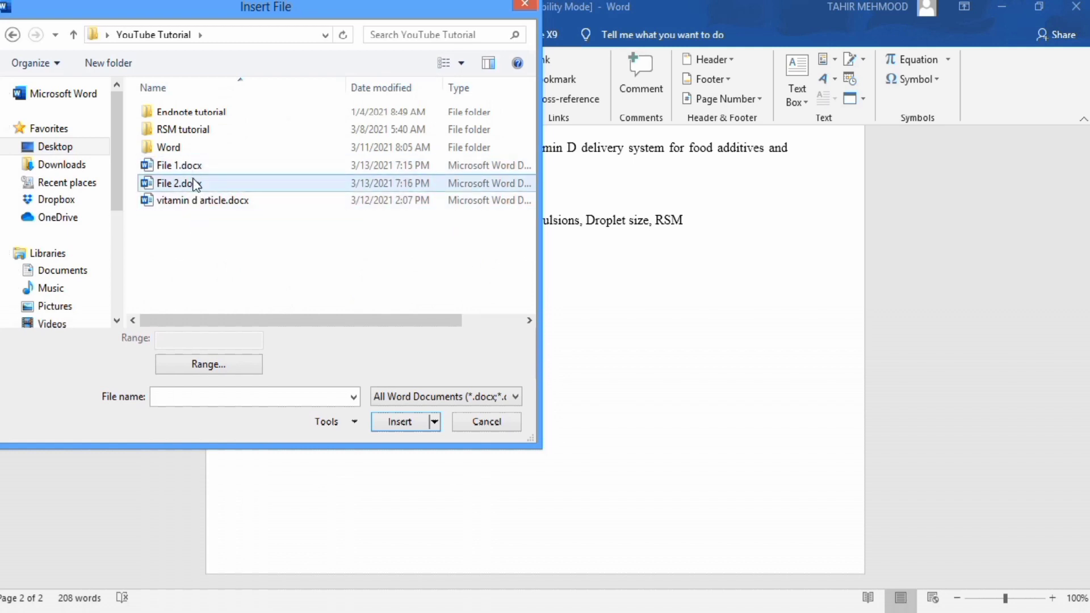
{"action": "left_click", "coordinate": [179, 182]}
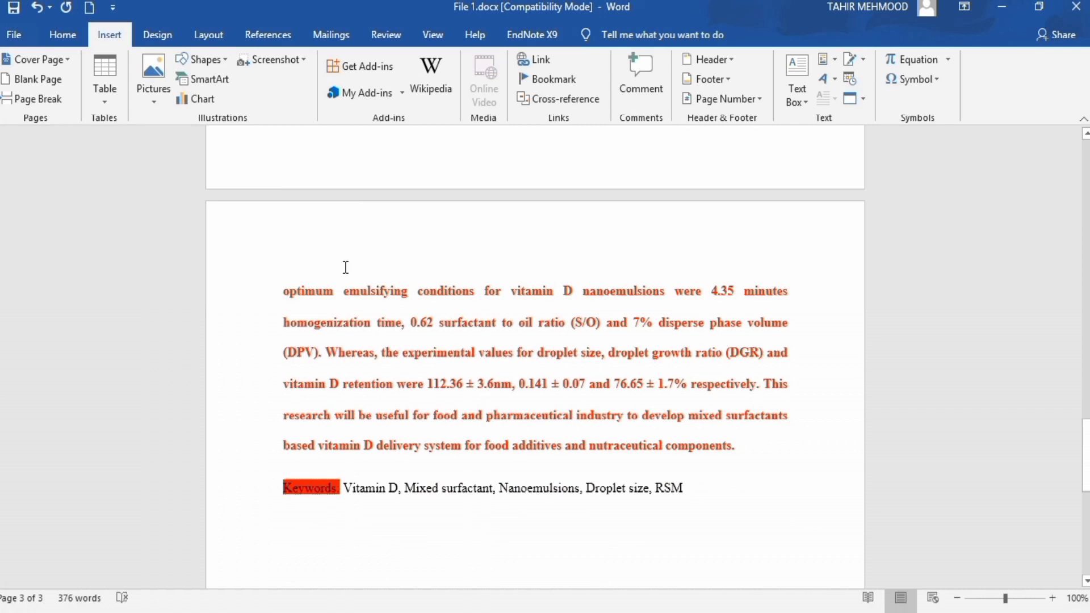
{"action": "mouse_move", "coordinate": [1077, 437]}
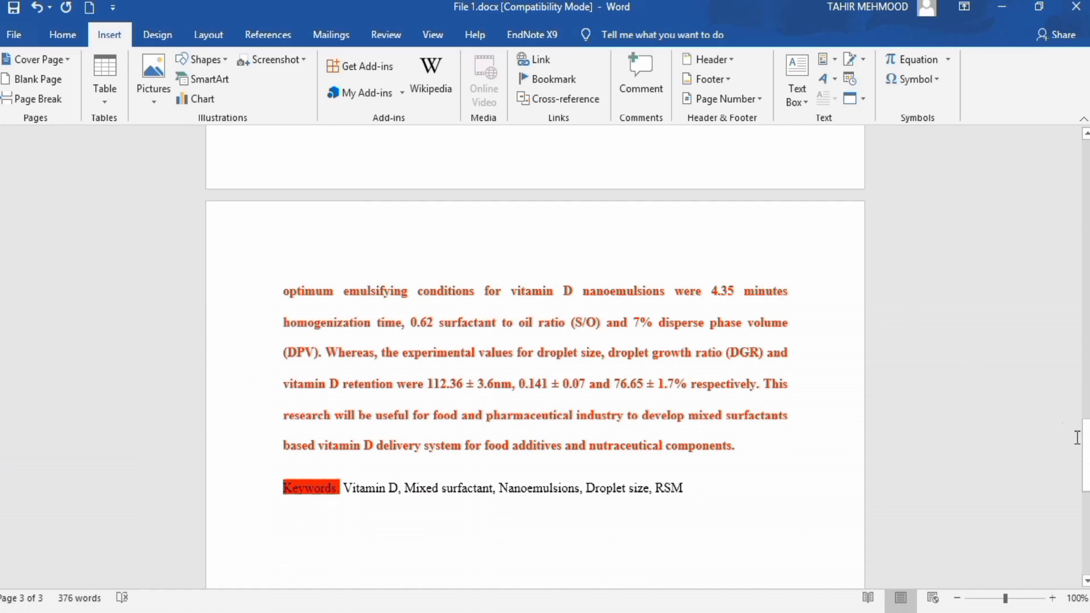
Scroll through the merged File 1 to confirm the inserted abstract kept its highlighting and red bold formatting
{"action": "scroll", "scroll_direction": "down", "scroll_amount": 3}
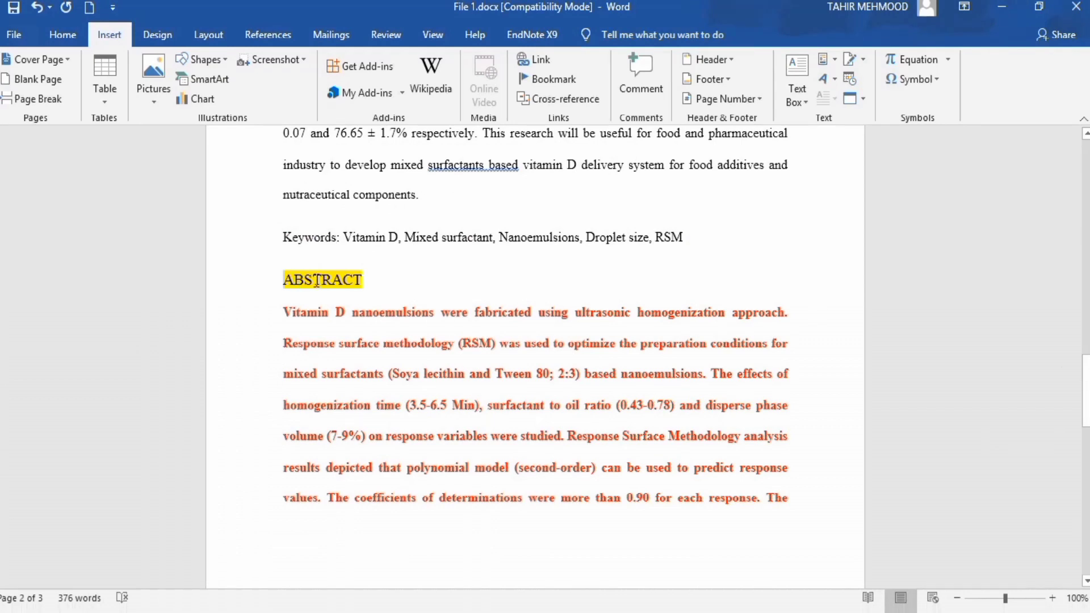
{"action": "mouse_move", "coordinate": [391, 356]}
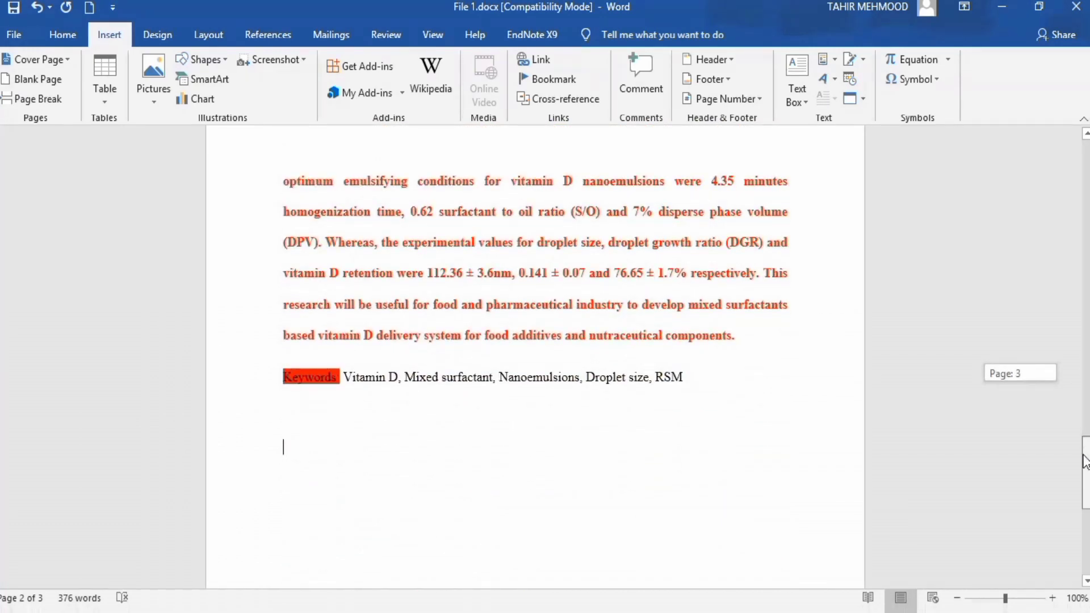
{"action": "scroll", "scroll_direction": "down", "scroll_amount": 3}
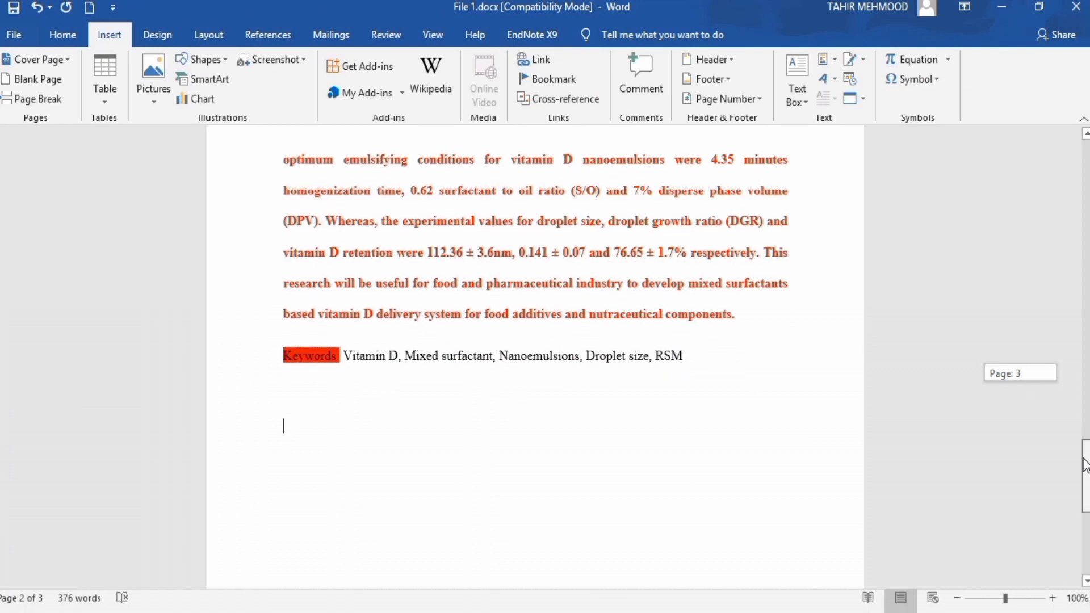